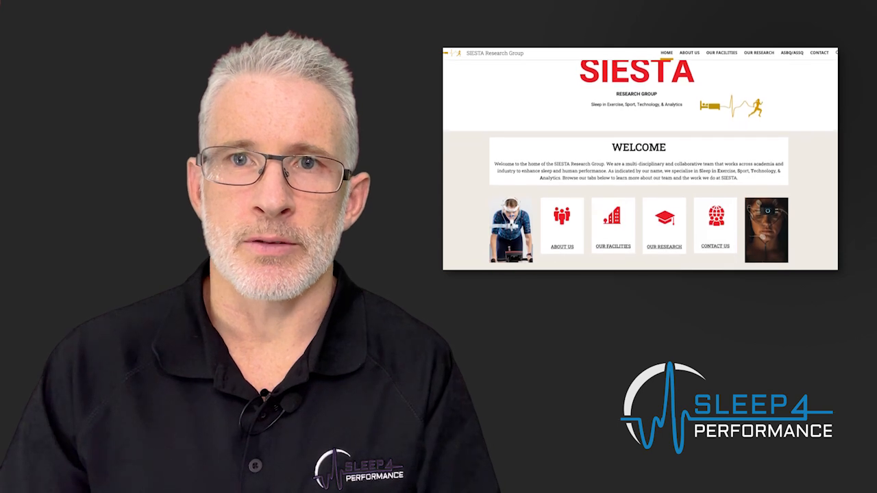
scroll(down, 3)
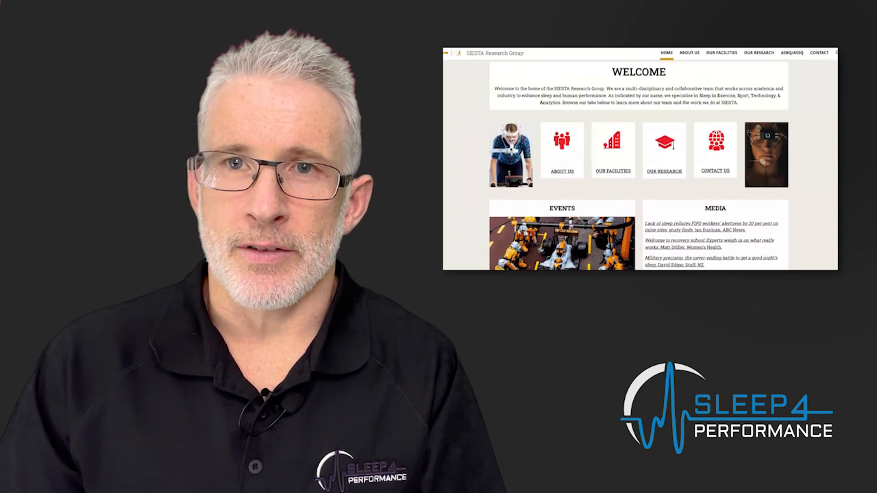
scroll(down, 3)
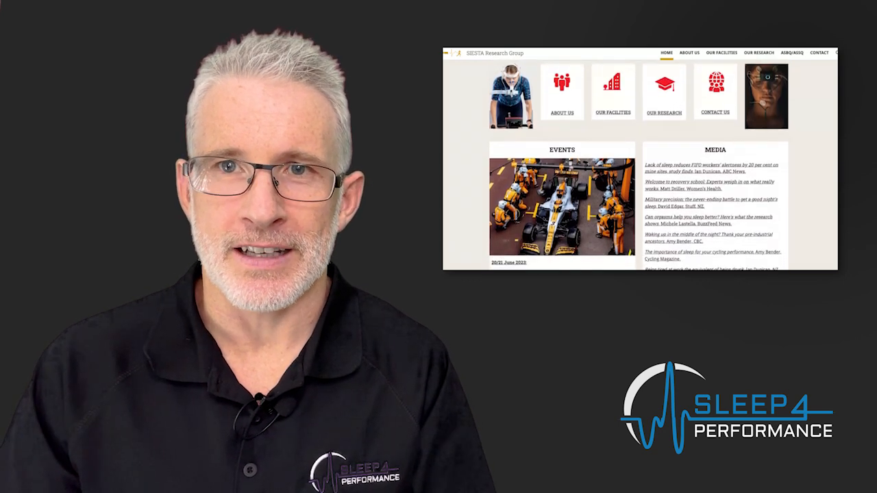
scroll(down, 3)
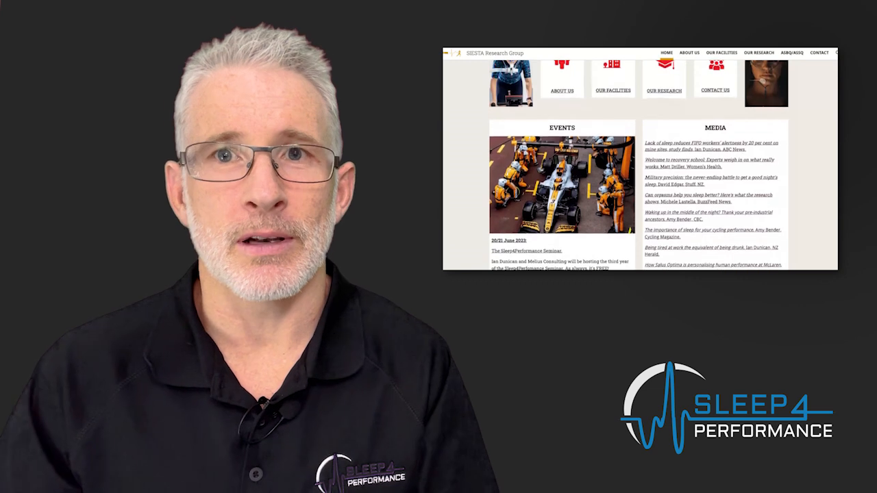
scroll(down, 3)
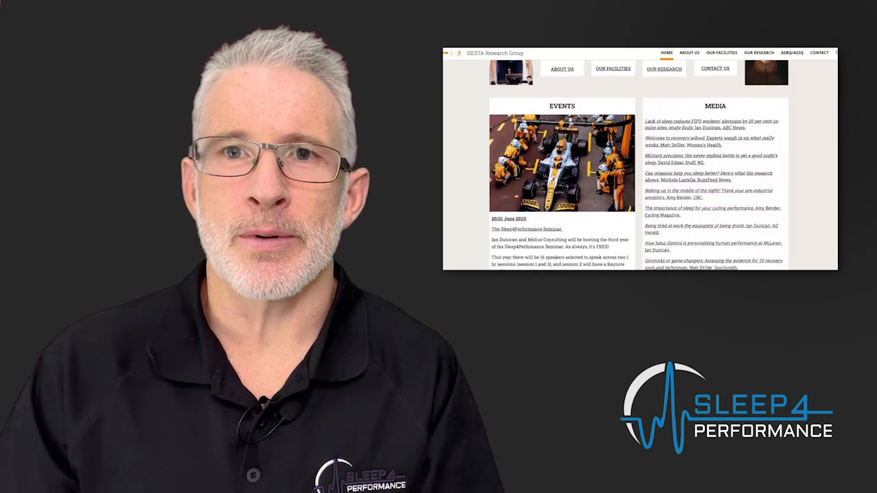
scroll(down, 3)
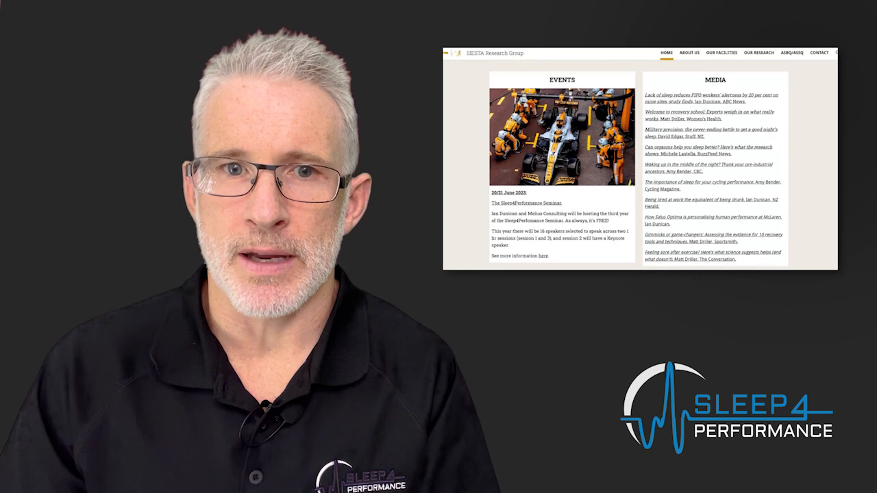
scroll(down, 3)
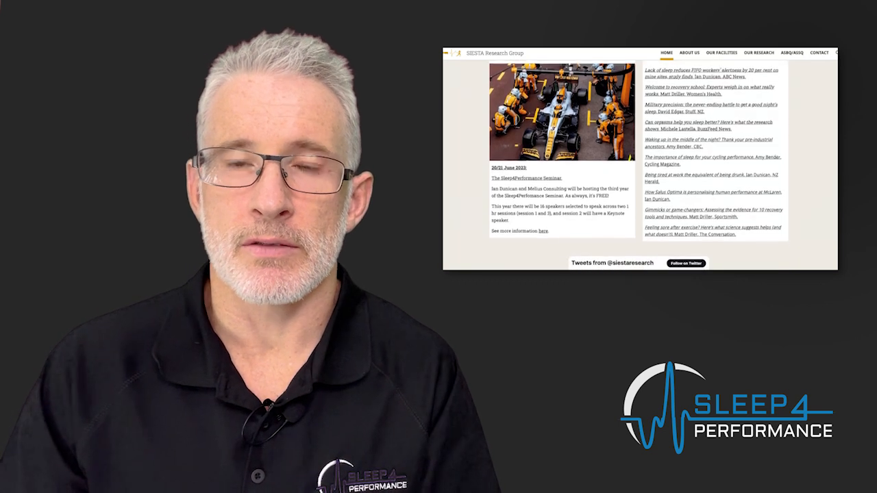
scroll(down, 3)
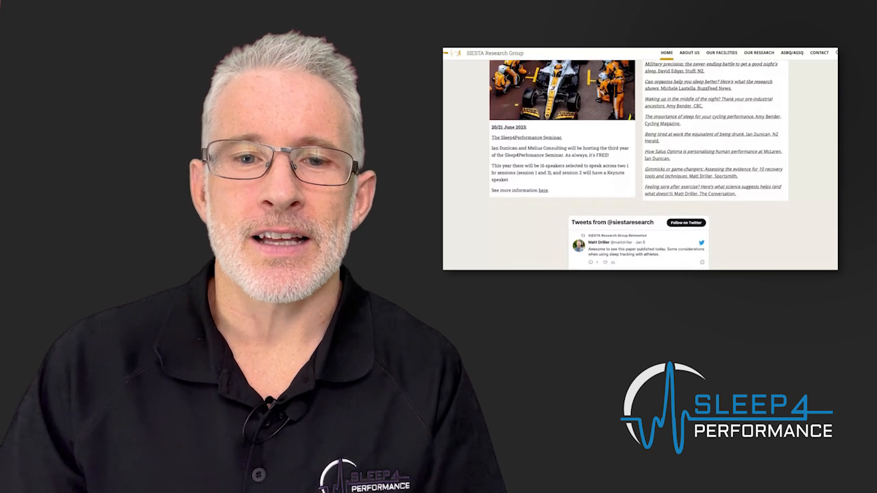
scroll(down, 3)
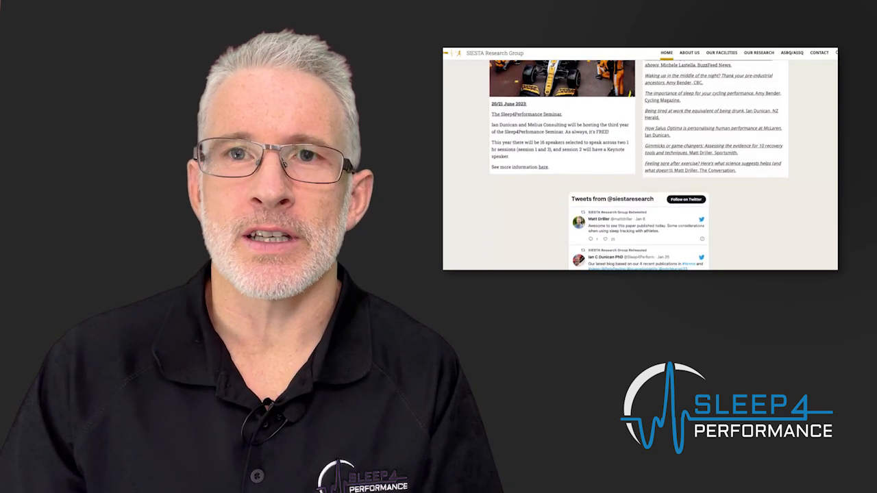